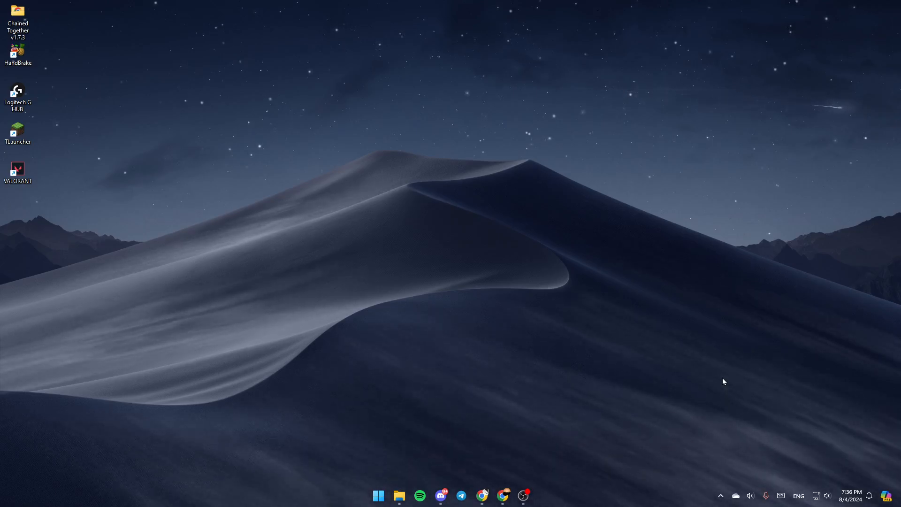
{"action": "mouse_move", "coordinate": [484, 333]}
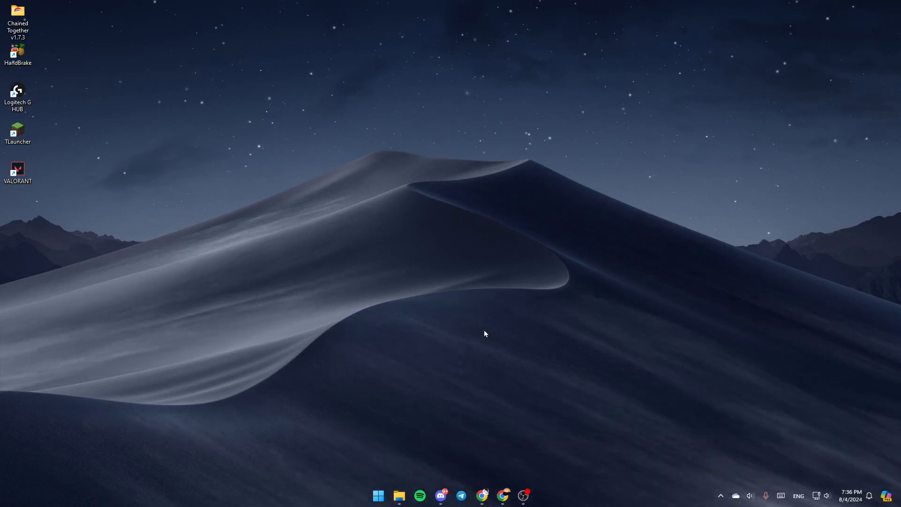
{"action": "mouse_move", "coordinate": [491, 274]}
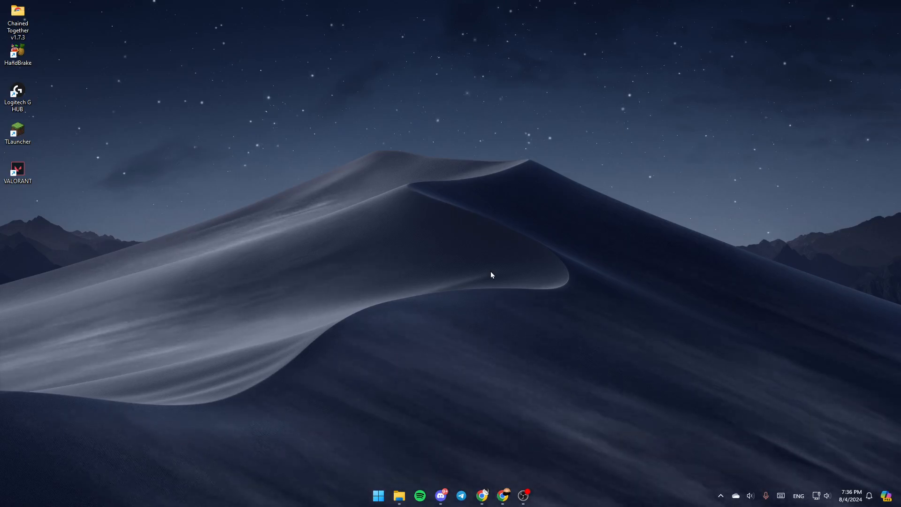
{"action": "mouse_move", "coordinate": [836, 280]}
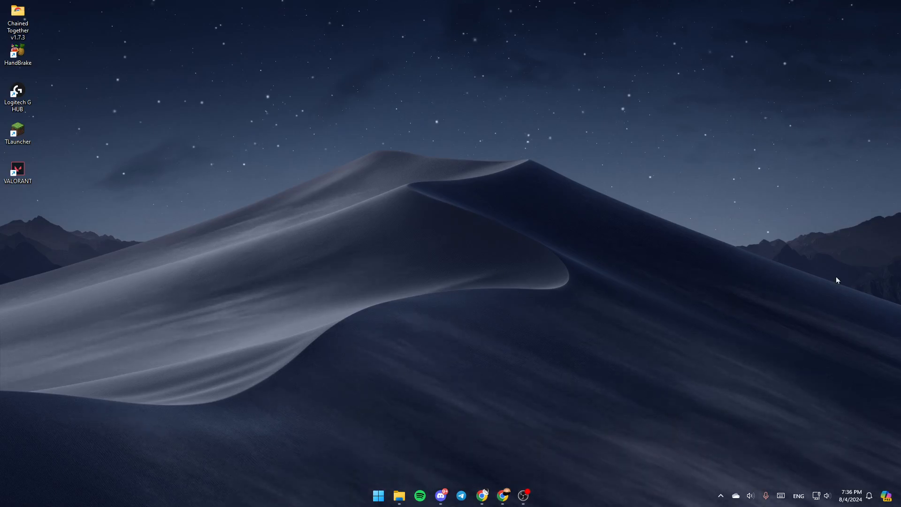
{"action": "mouse_move", "coordinate": [814, 471]}
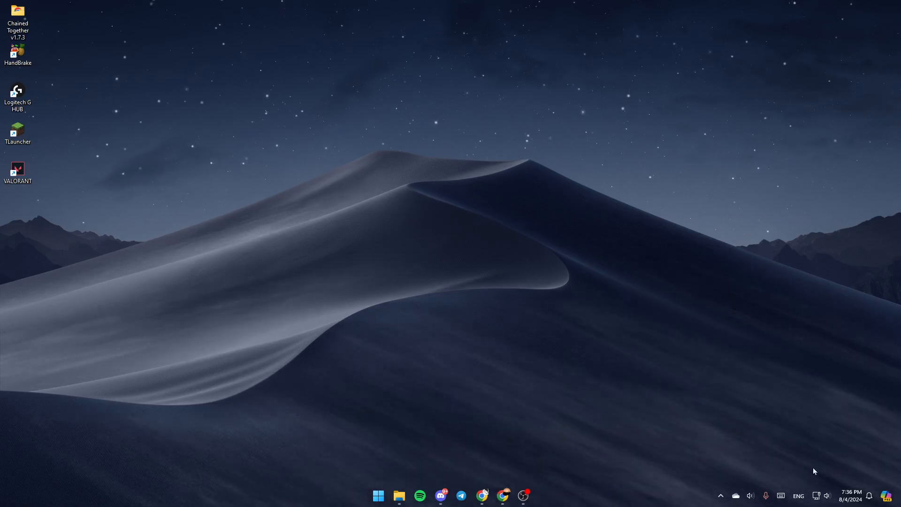
{"action": "mouse_move", "coordinate": [367, 469]}
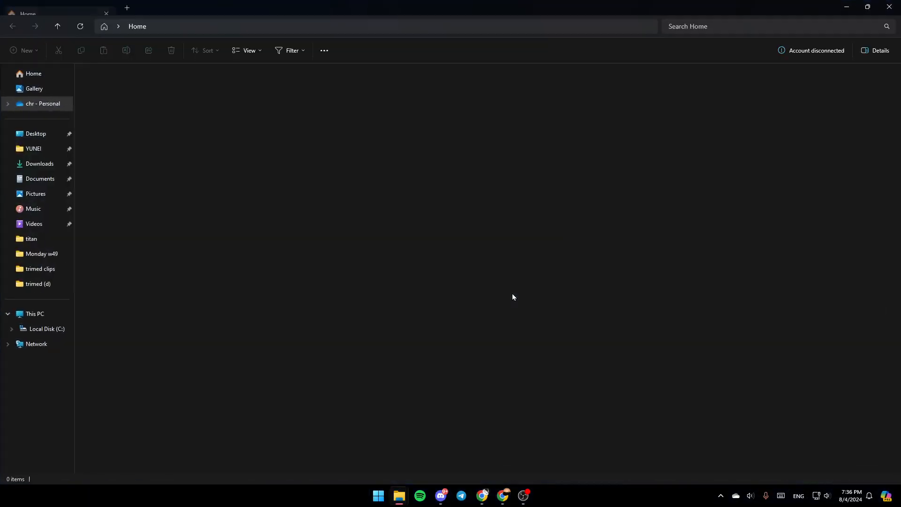
Open the OneDrive - Personal folder to show its 23 synced items.
{"action": "left_click", "coordinate": [43, 103]}
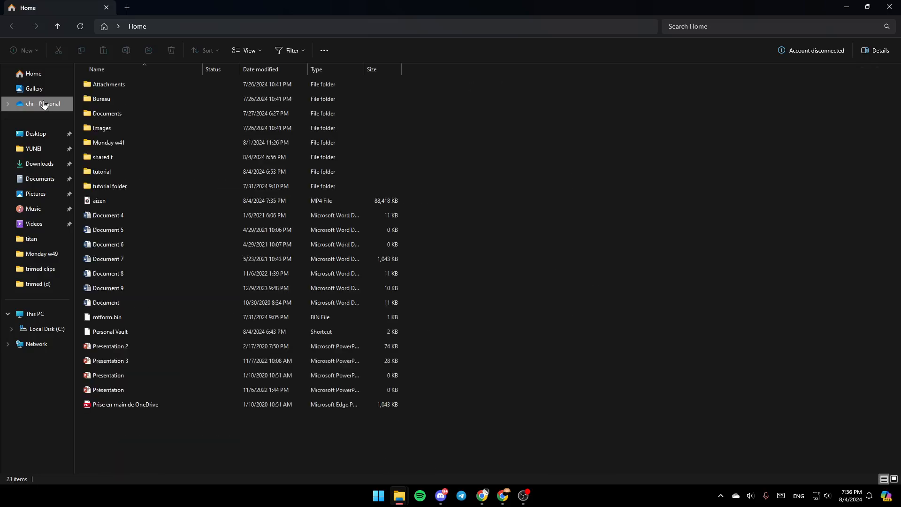
{"action": "left_click", "coordinate": [44, 103]}
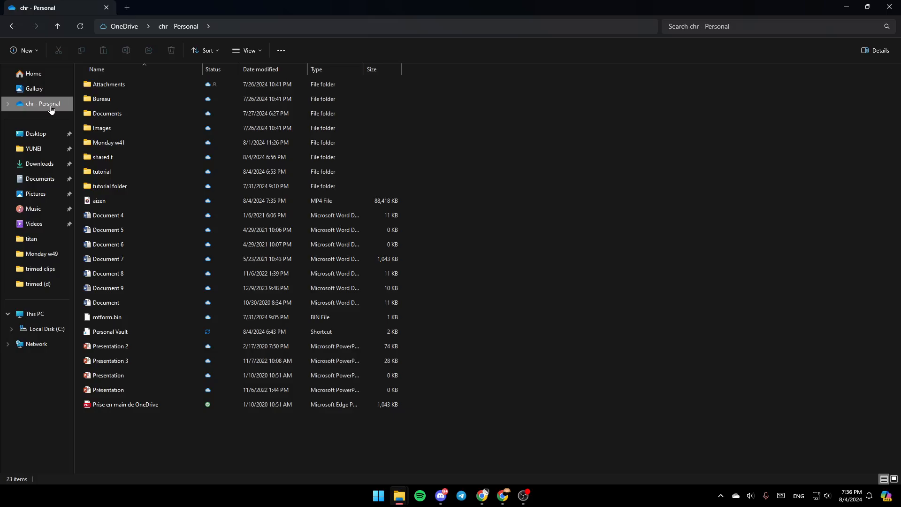
Bring up the shortcut menu for the OneDrive - Personal folder.
{"action": "right_click", "coordinate": [42, 104]}
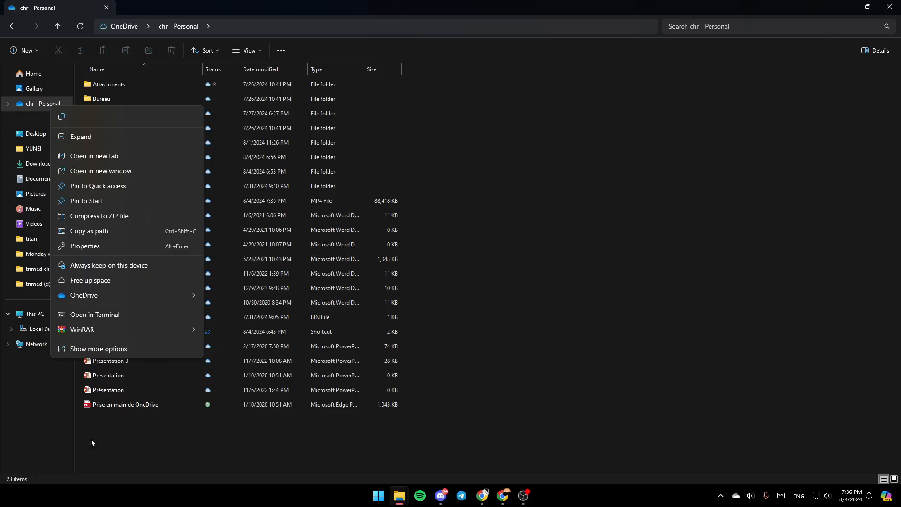
{"action": "mouse_move", "coordinate": [84, 138]}
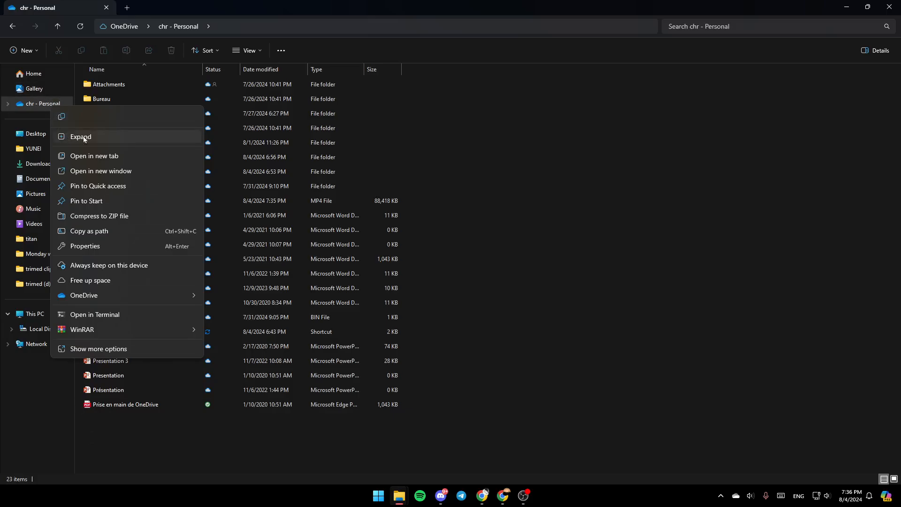
{"action": "mouse_move", "coordinate": [114, 156]}
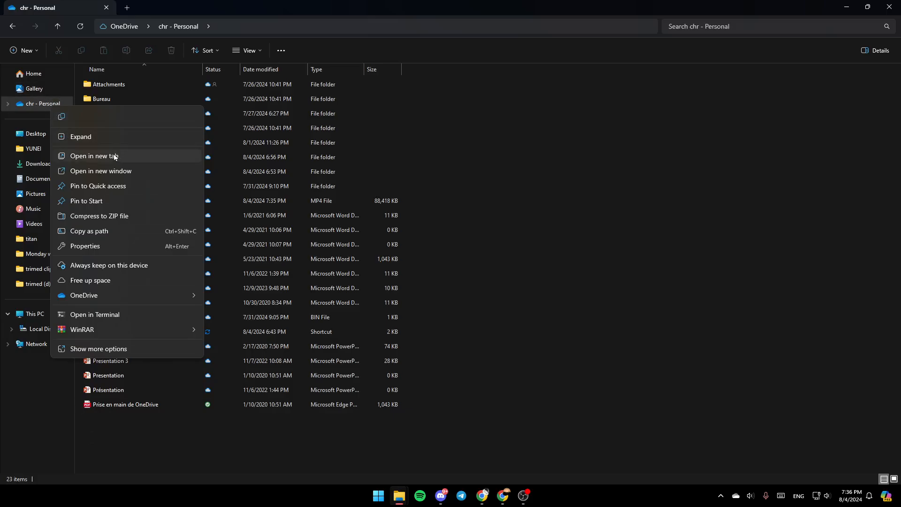
{"action": "mouse_move", "coordinate": [117, 315]}
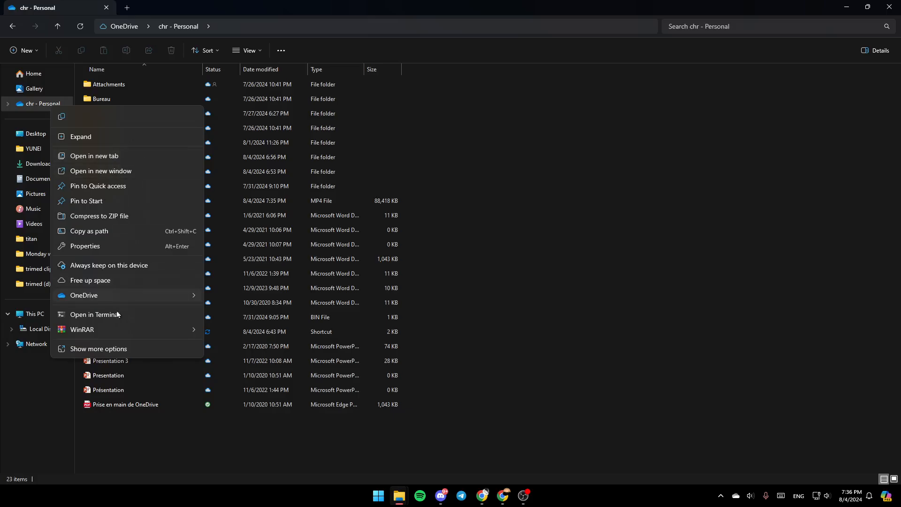
{"action": "mouse_move", "coordinate": [104, 279]}
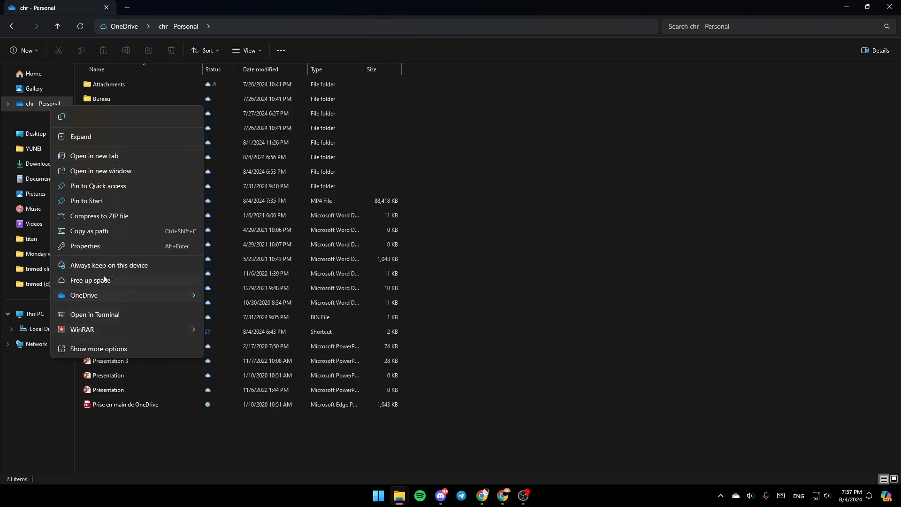
{"action": "mouse_move", "coordinate": [108, 264]}
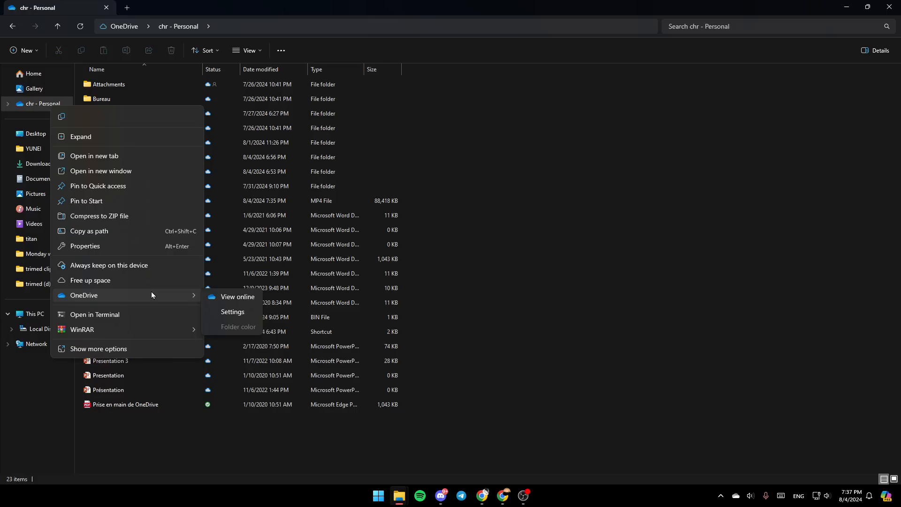
{"action": "mouse_move", "coordinate": [237, 297]}
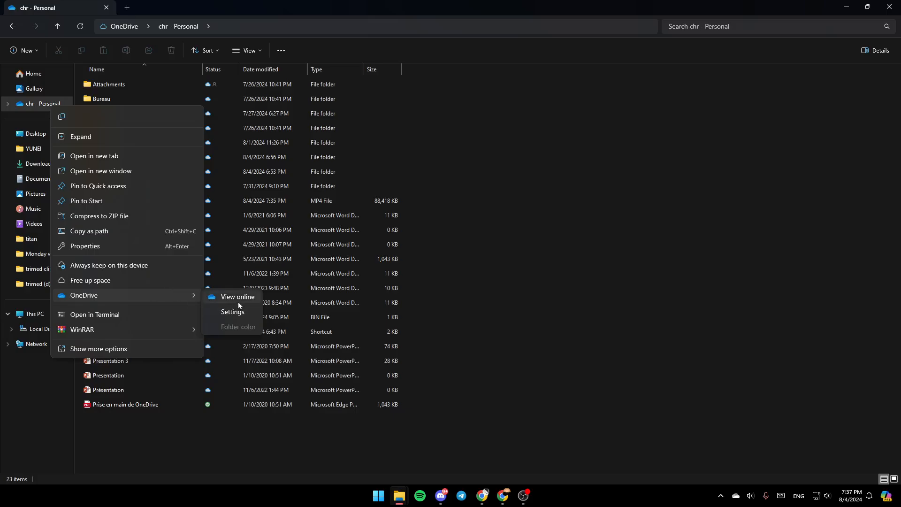
{"action": "mouse_move", "coordinate": [232, 312]}
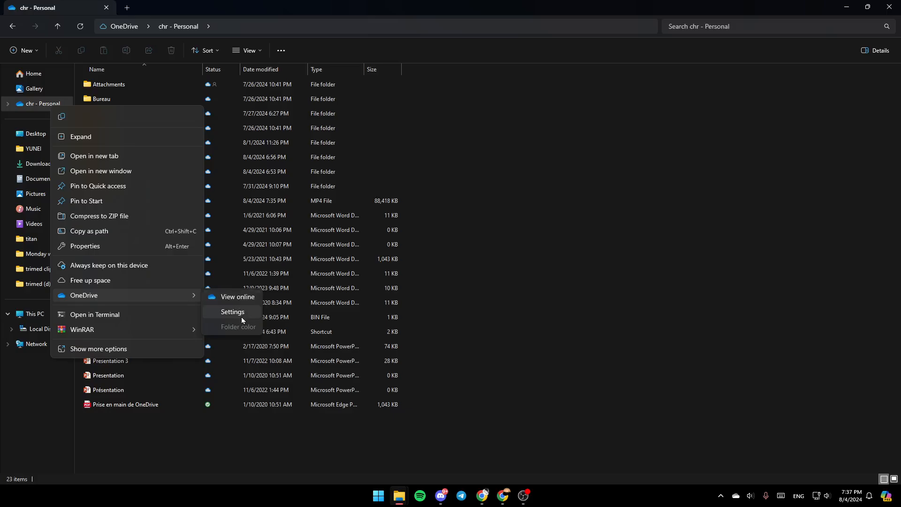
{"action": "mouse_move", "coordinate": [244, 333]}
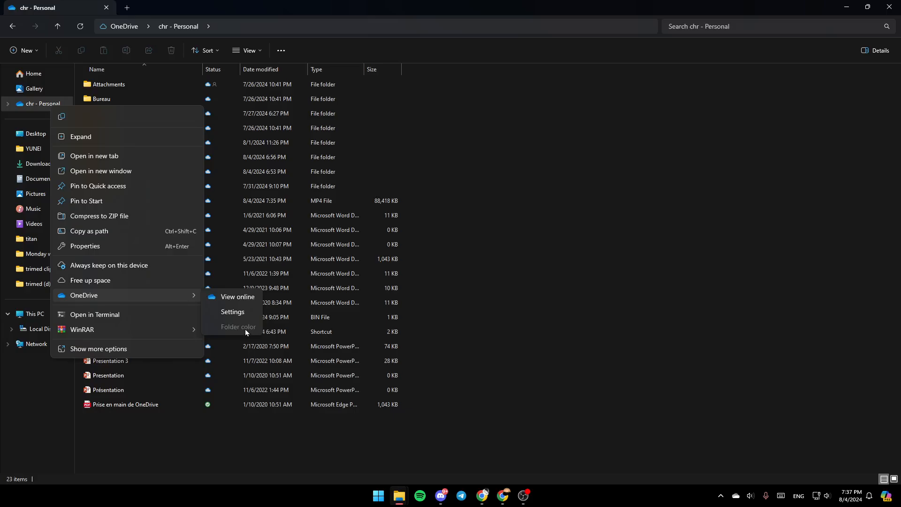
{"action": "mouse_move", "coordinate": [233, 311]}
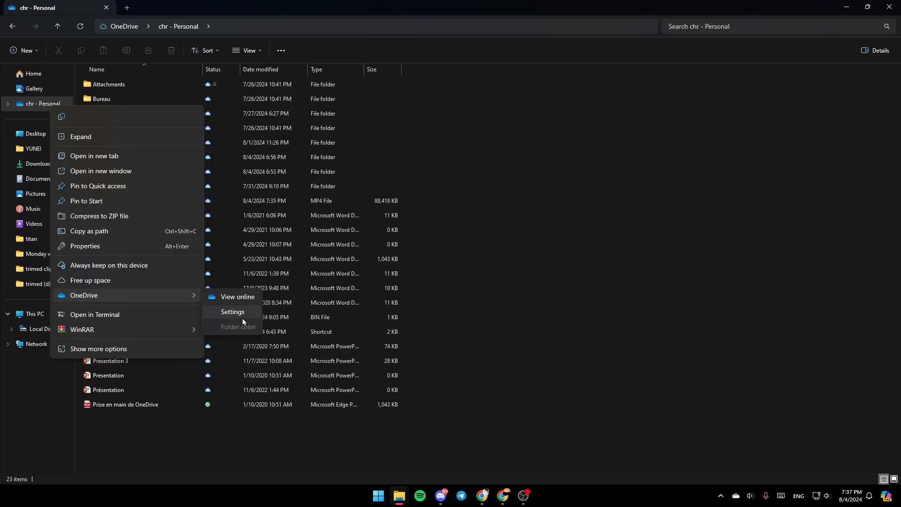
Open OneDrive Settings on the Sync and backup page.
{"action": "left_click", "coordinate": [232, 312]}
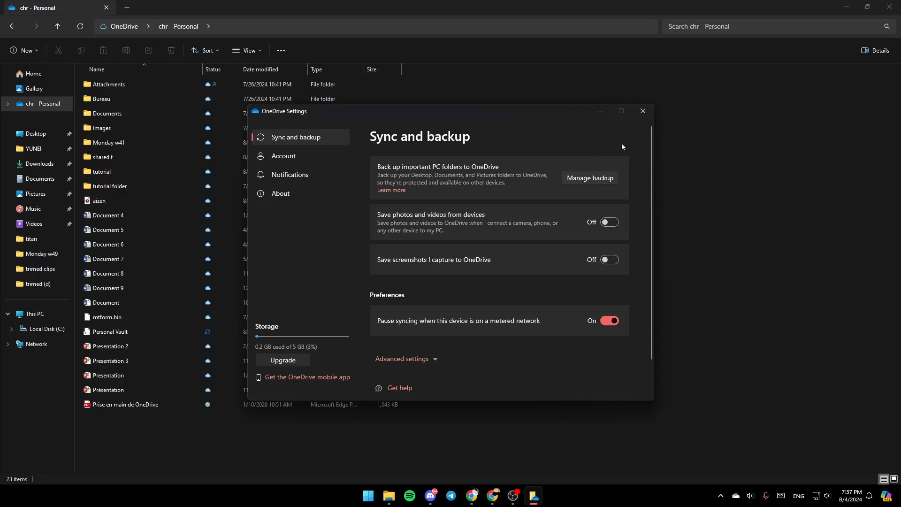
{"action": "mouse_move", "coordinate": [294, 261]}
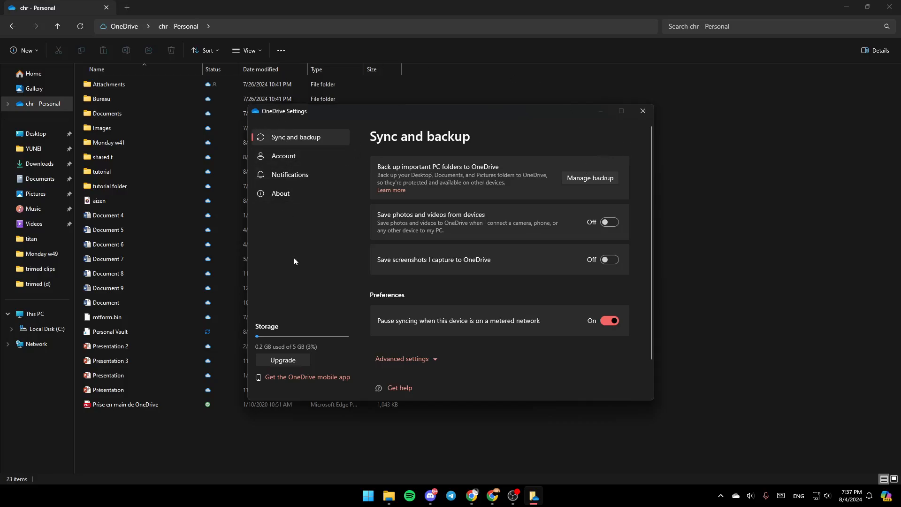
{"action": "mouse_move", "coordinate": [264, 147]}
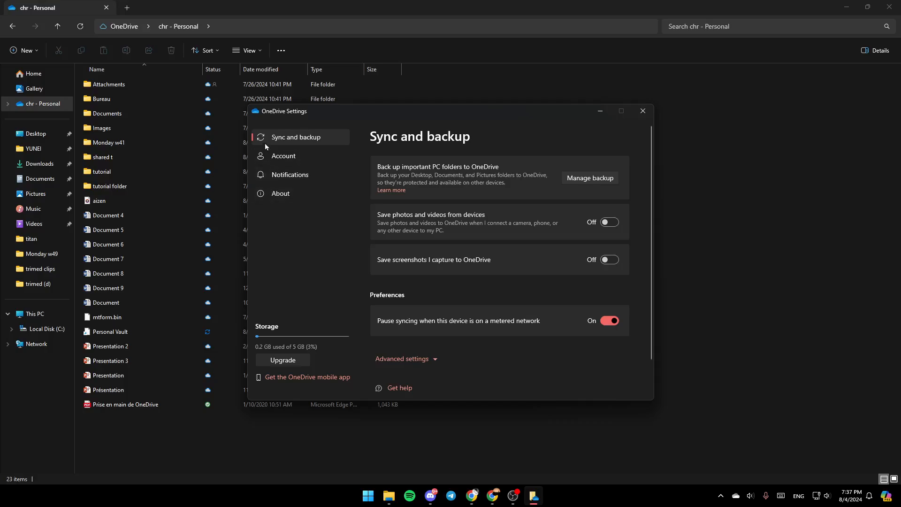
{"action": "mouse_move", "coordinate": [284, 155]}
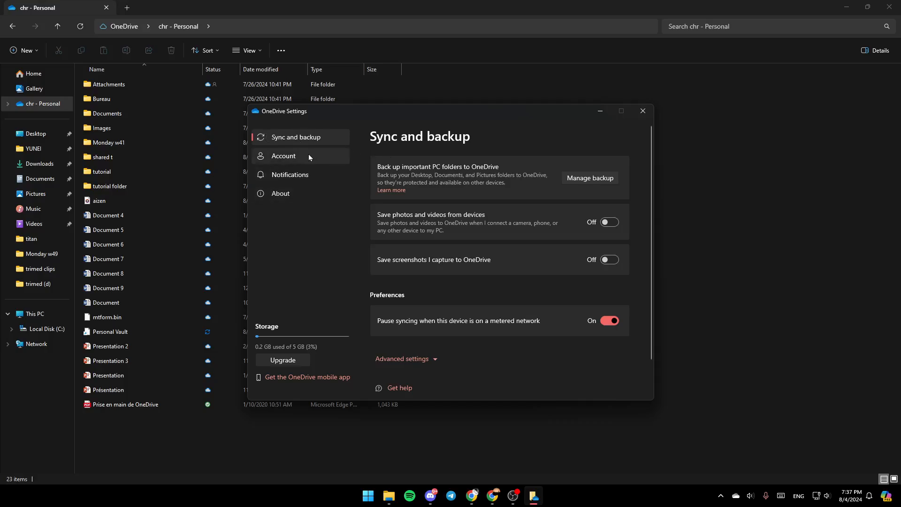
{"action": "mouse_move", "coordinate": [301, 206]}
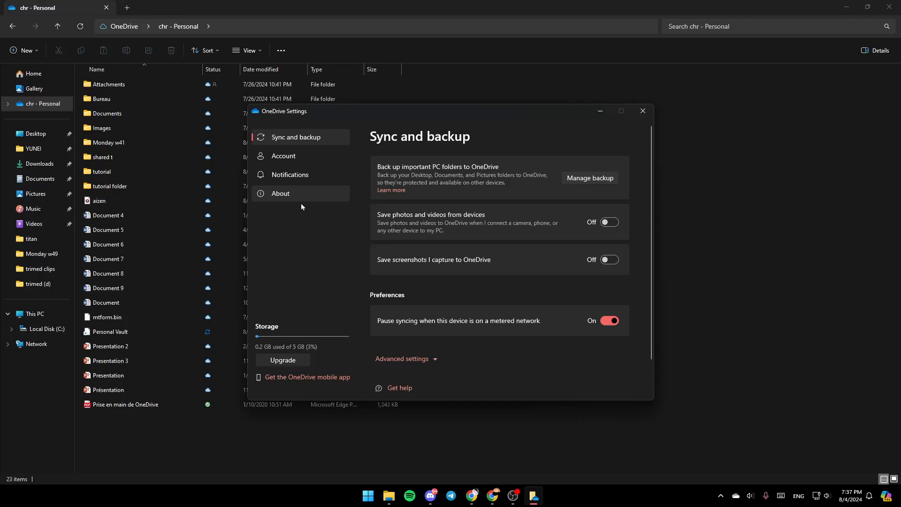
{"action": "mouse_move", "coordinate": [325, 155]}
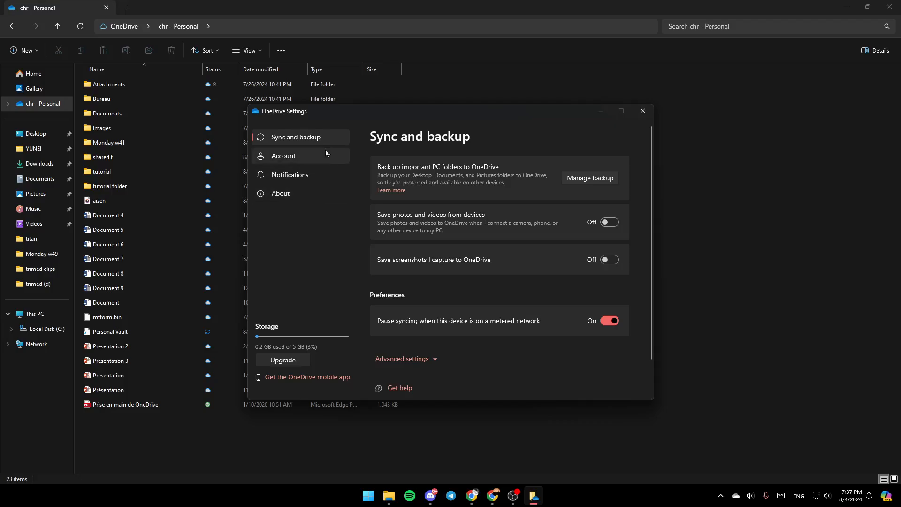
{"action": "mouse_move", "coordinate": [295, 138]}
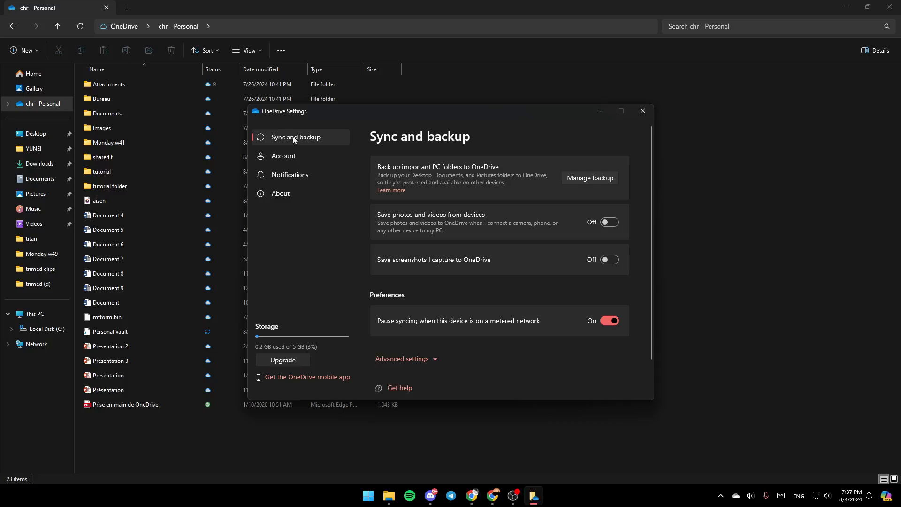
Switch OneDrive Settings to the Account page.
{"action": "left_click", "coordinate": [588, 177]}
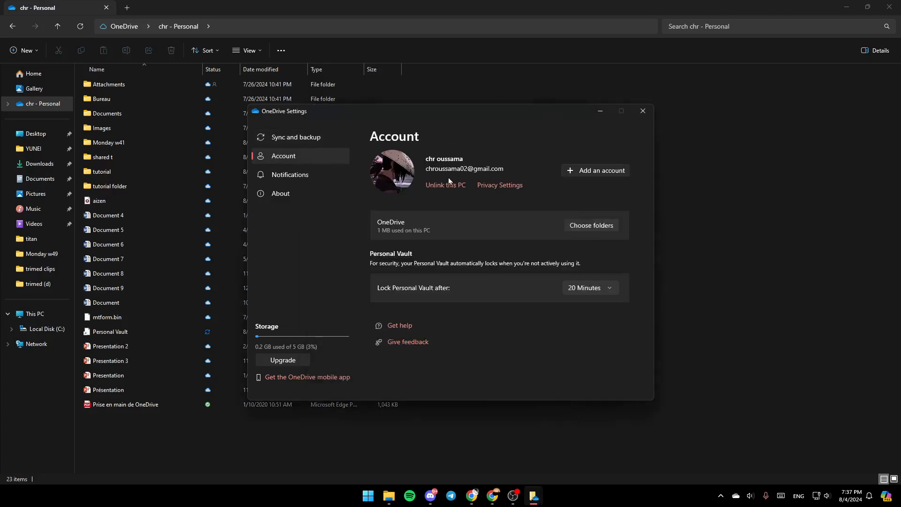
{"action": "mouse_move", "coordinate": [419, 181]}
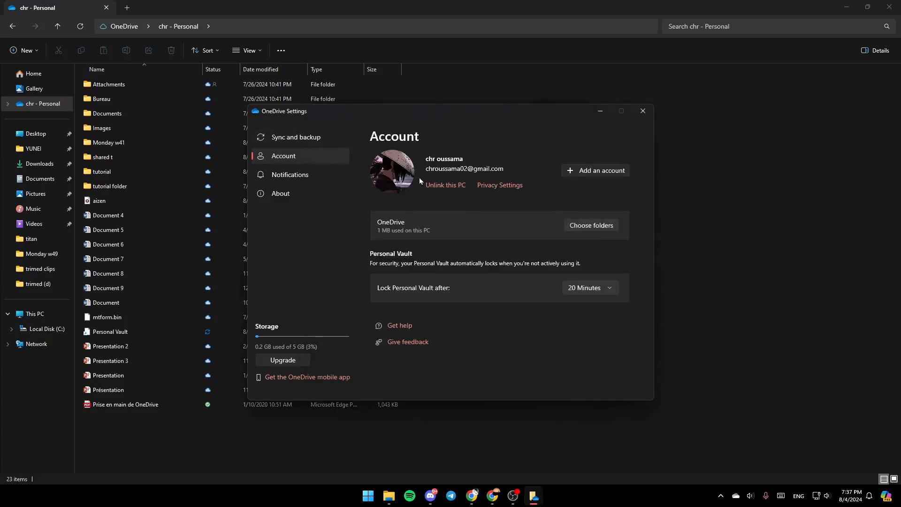
{"action": "mouse_move", "coordinate": [411, 145]}
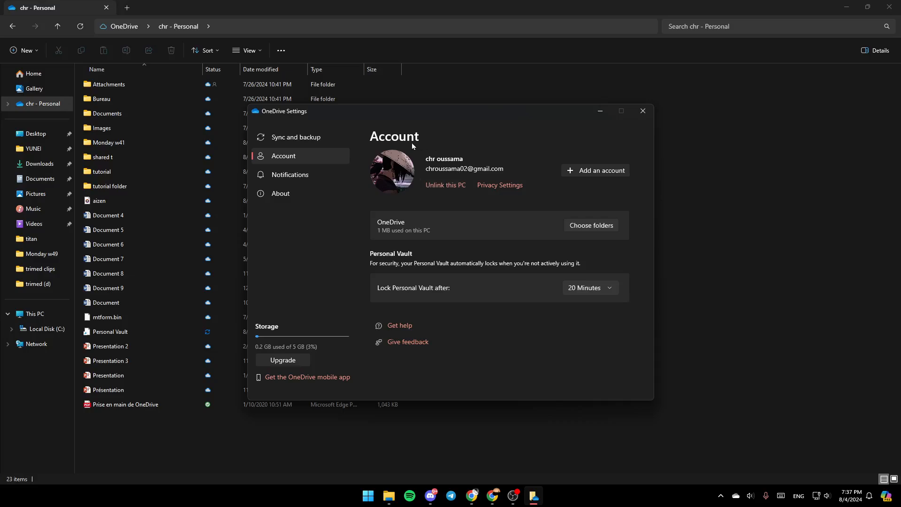
{"action": "mouse_move", "coordinate": [468, 198]}
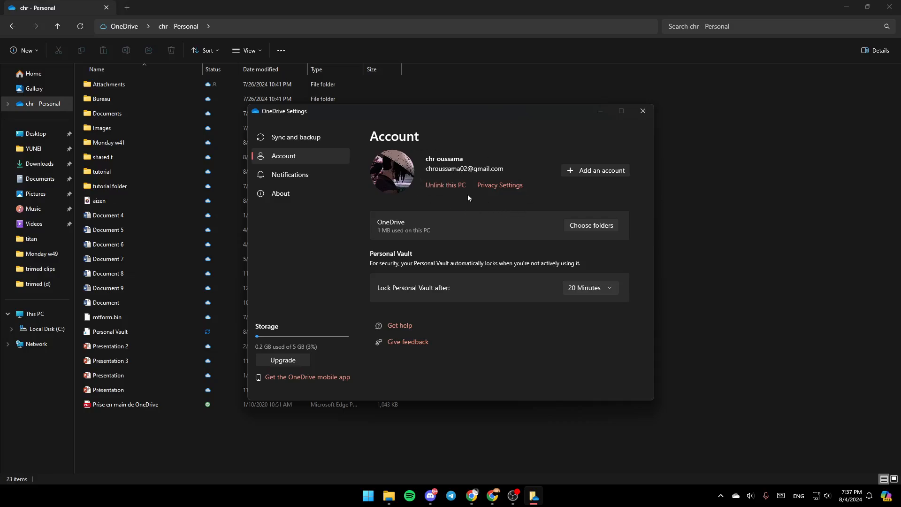
{"action": "mouse_move", "coordinate": [597, 174]}
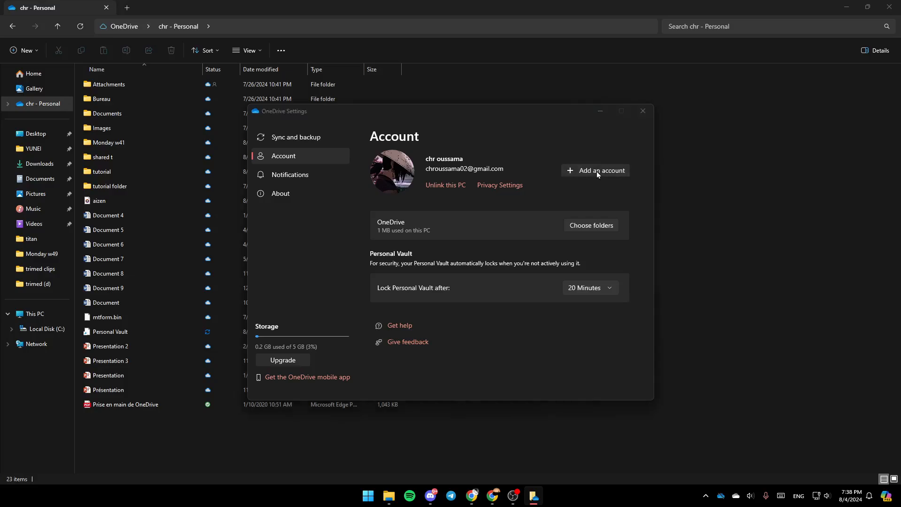
{"action": "left_click", "coordinate": [599, 170]}
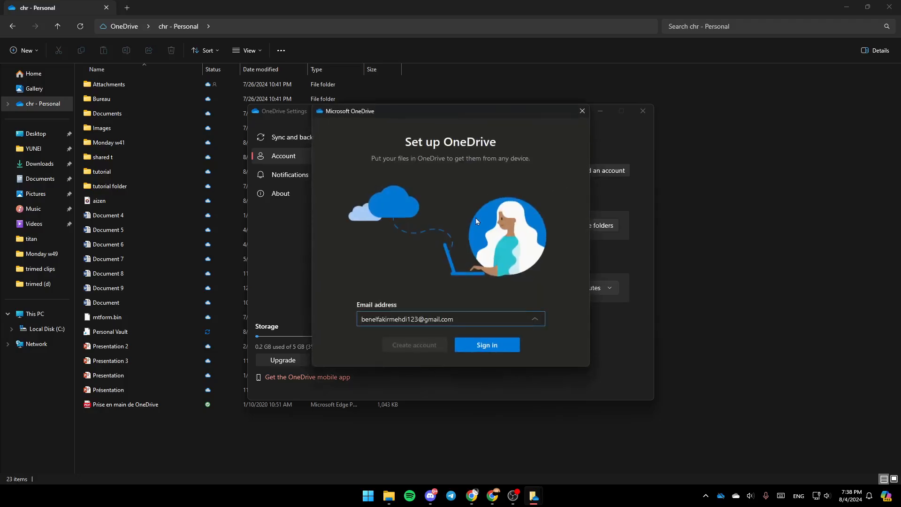
{"action": "mouse_move", "coordinate": [467, 319]}
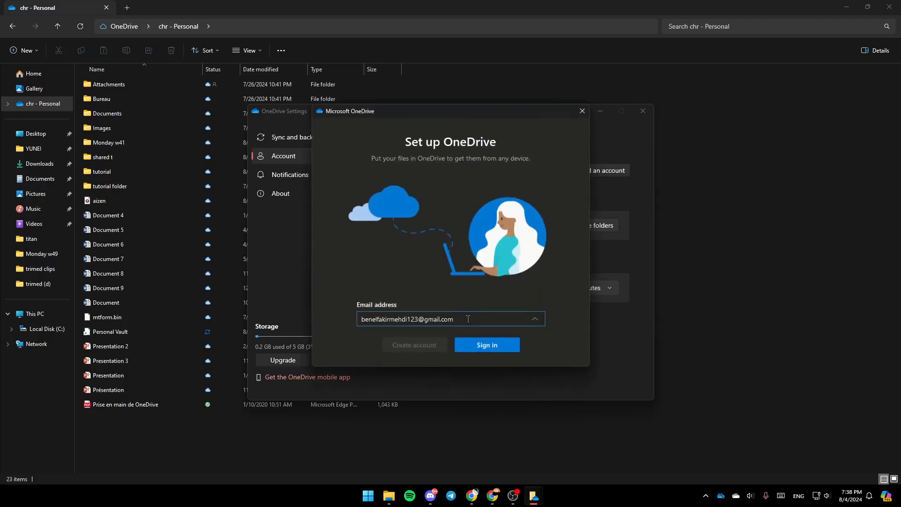
{"action": "left_click", "coordinate": [533, 319]}
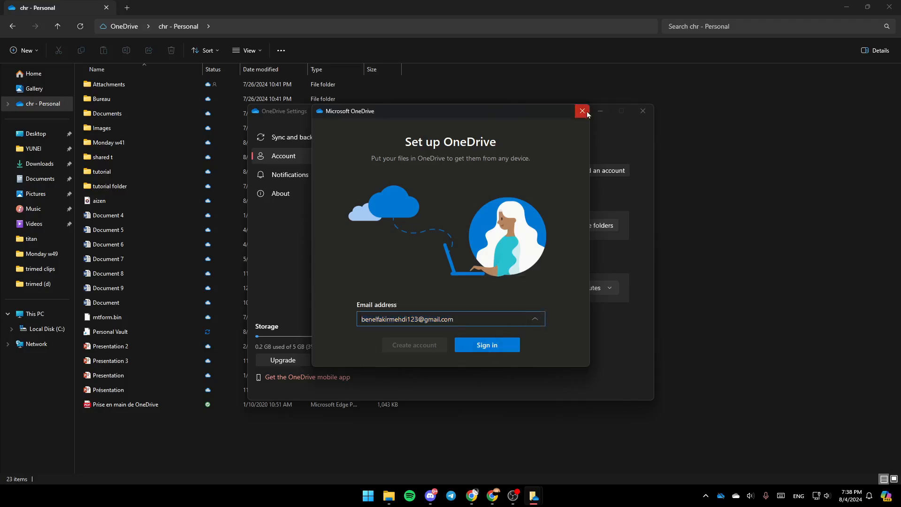
{"action": "left_click", "coordinate": [581, 111]}
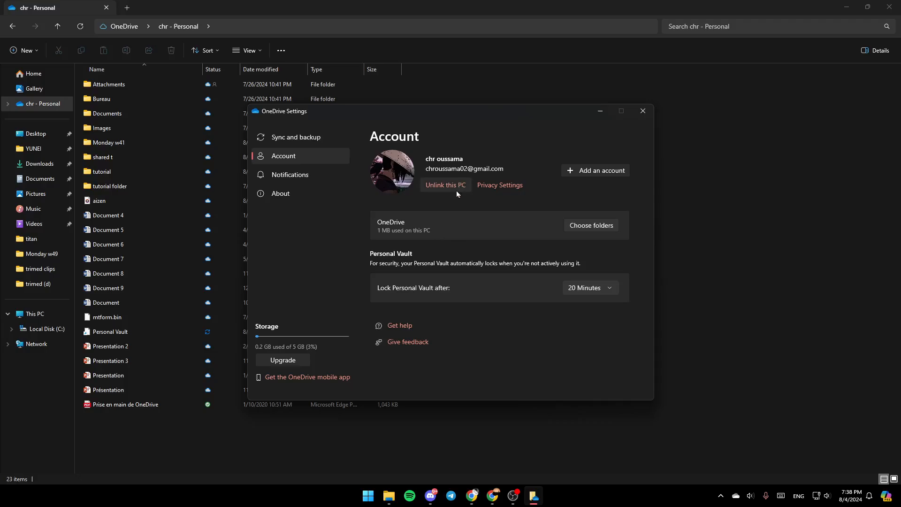
{"action": "mouse_move", "coordinate": [500, 236]}
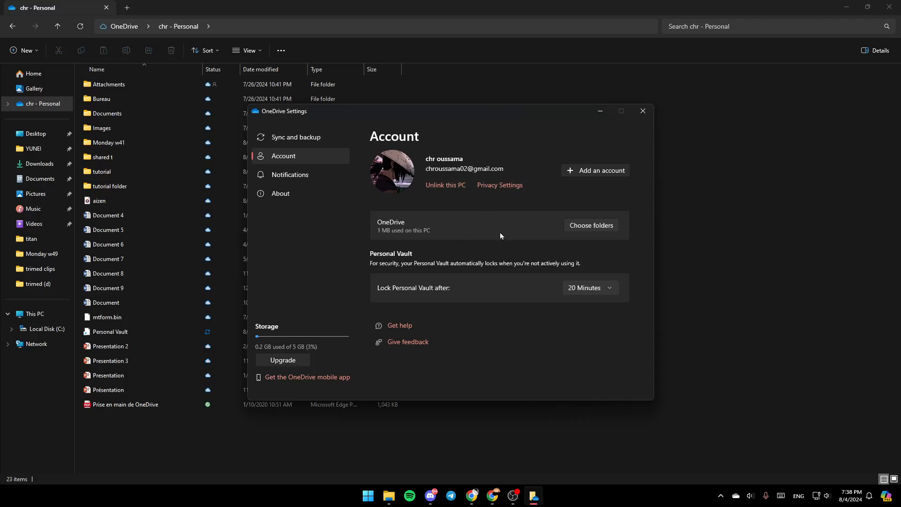
{"action": "mouse_move", "coordinate": [496, 356]}
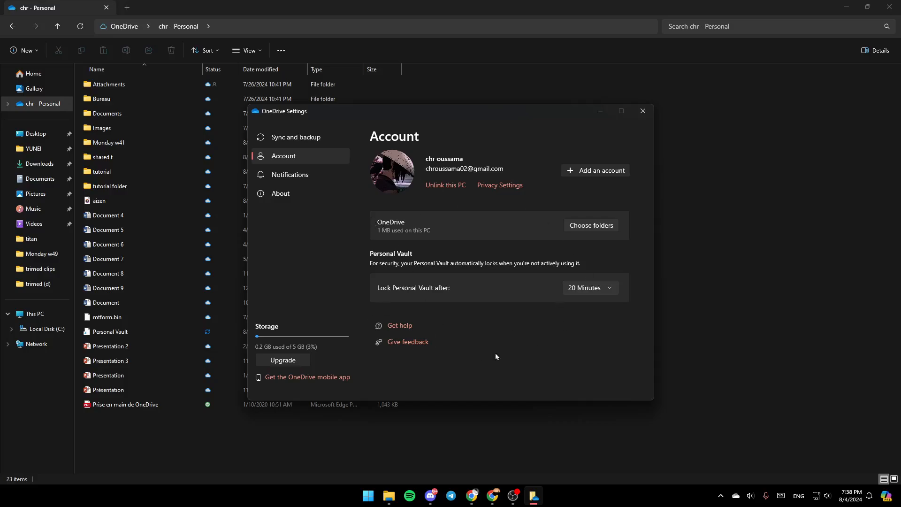
{"action": "mouse_move", "coordinate": [439, 264]}
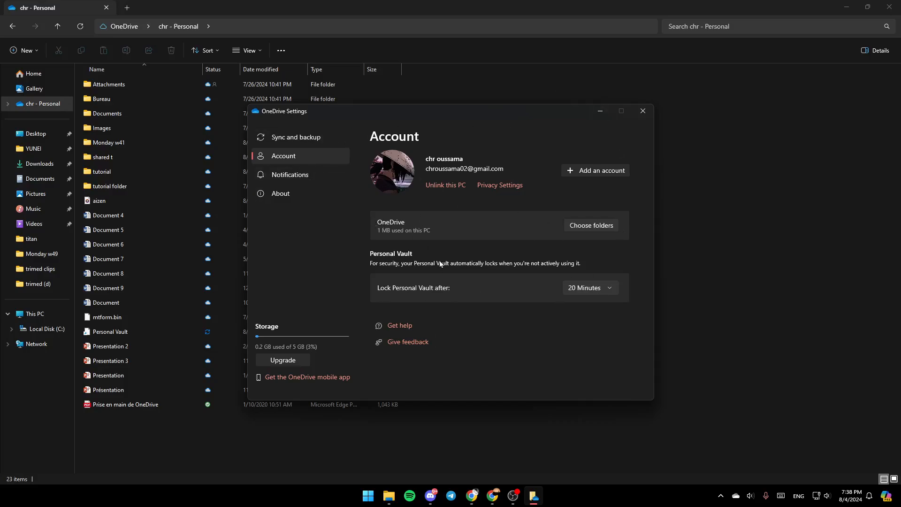
{"action": "mouse_move", "coordinate": [447, 270]}
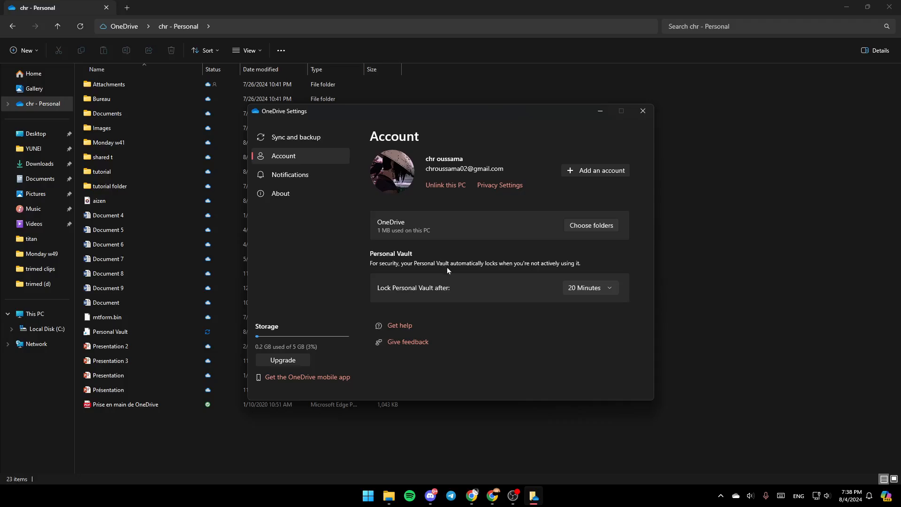
{"action": "mouse_move", "coordinate": [400, 148]}
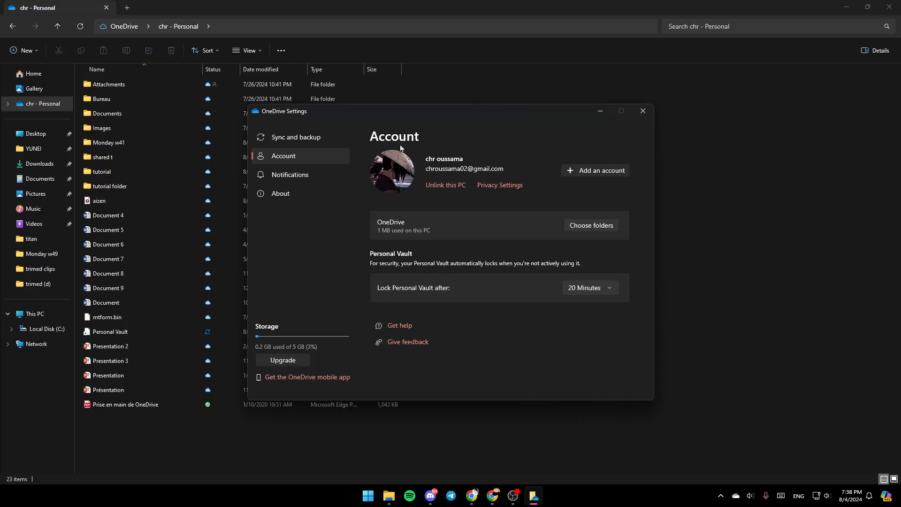
{"action": "mouse_move", "coordinate": [547, 221]}
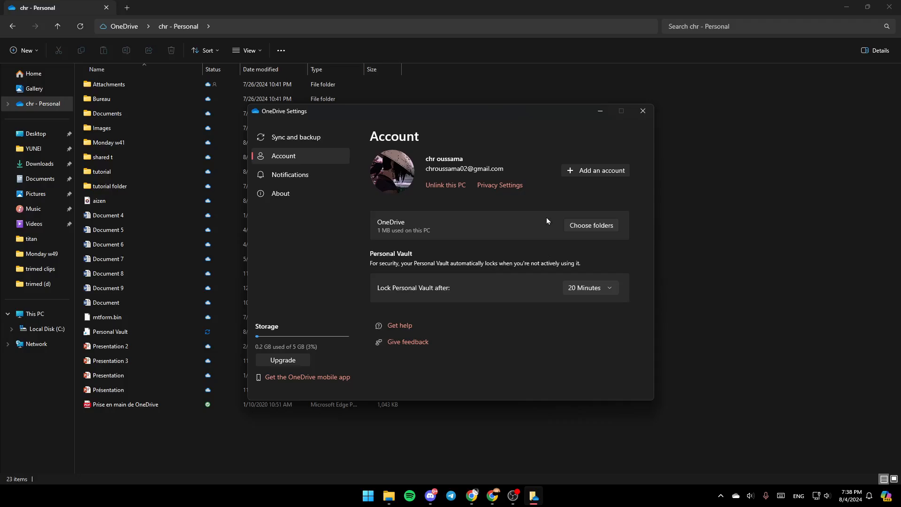
{"action": "mouse_move", "coordinate": [531, 270]}
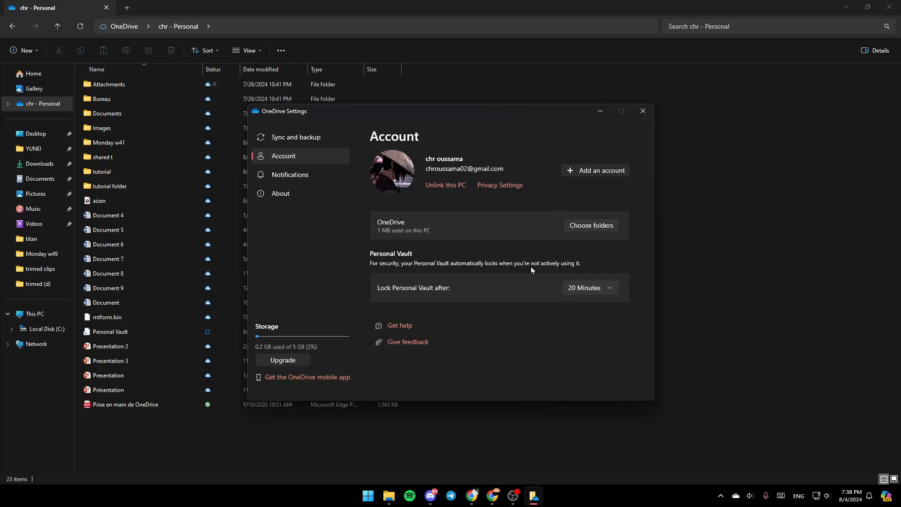
{"action": "mouse_move", "coordinate": [641, 110]}
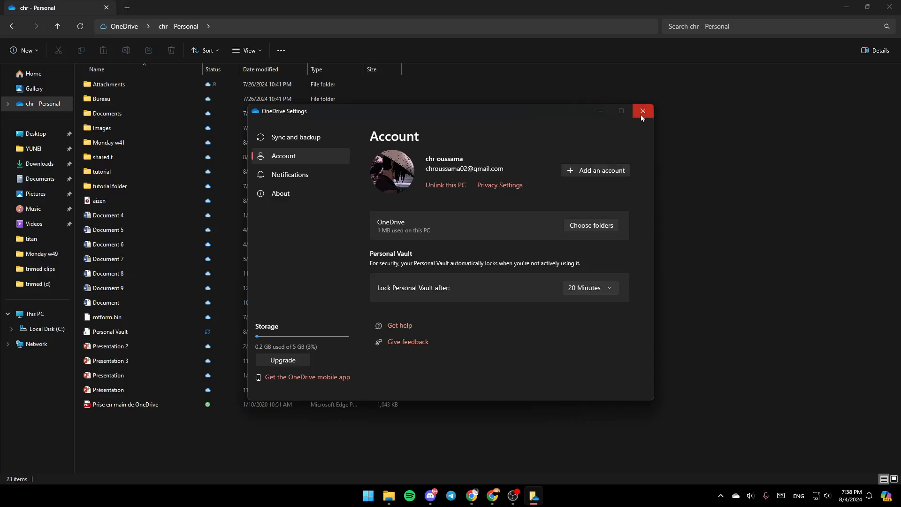
Close the OneDrive Settings window, returning to the personal OneDrive folder.
{"action": "left_click", "coordinate": [642, 111]}
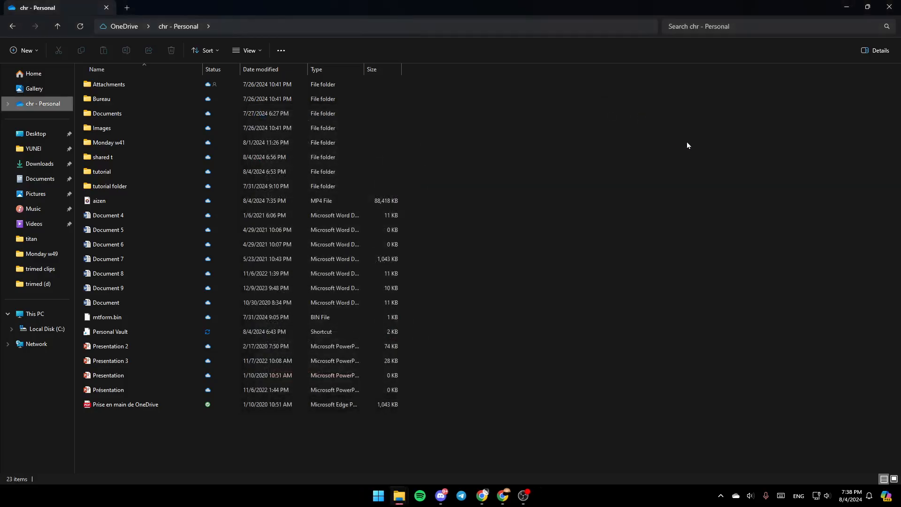